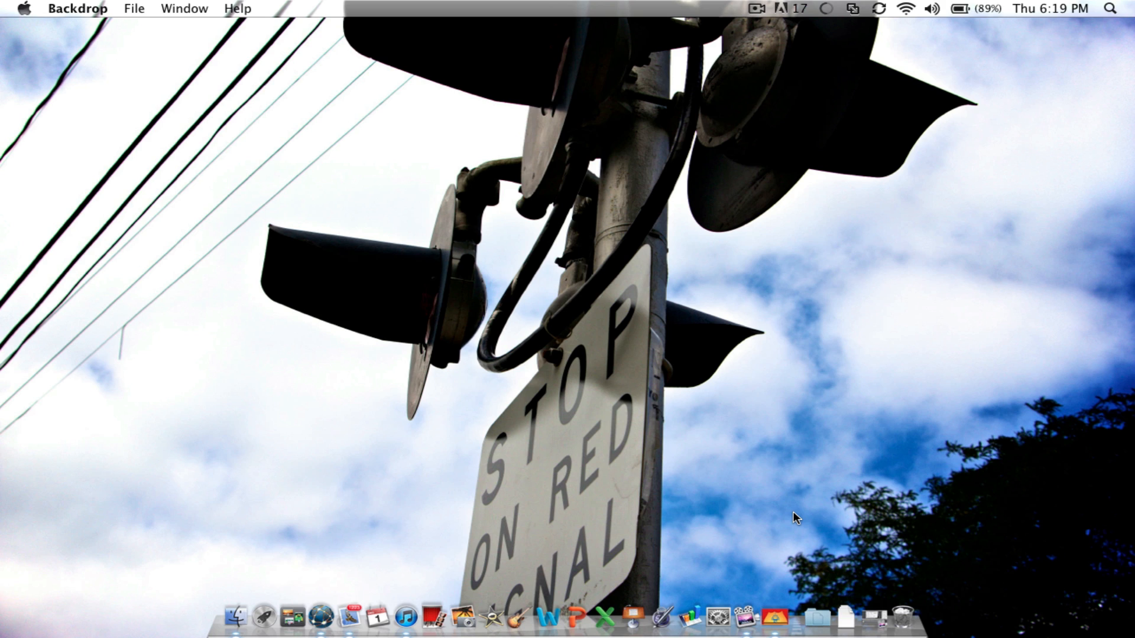
pyautogui.moveTo(258, 573)
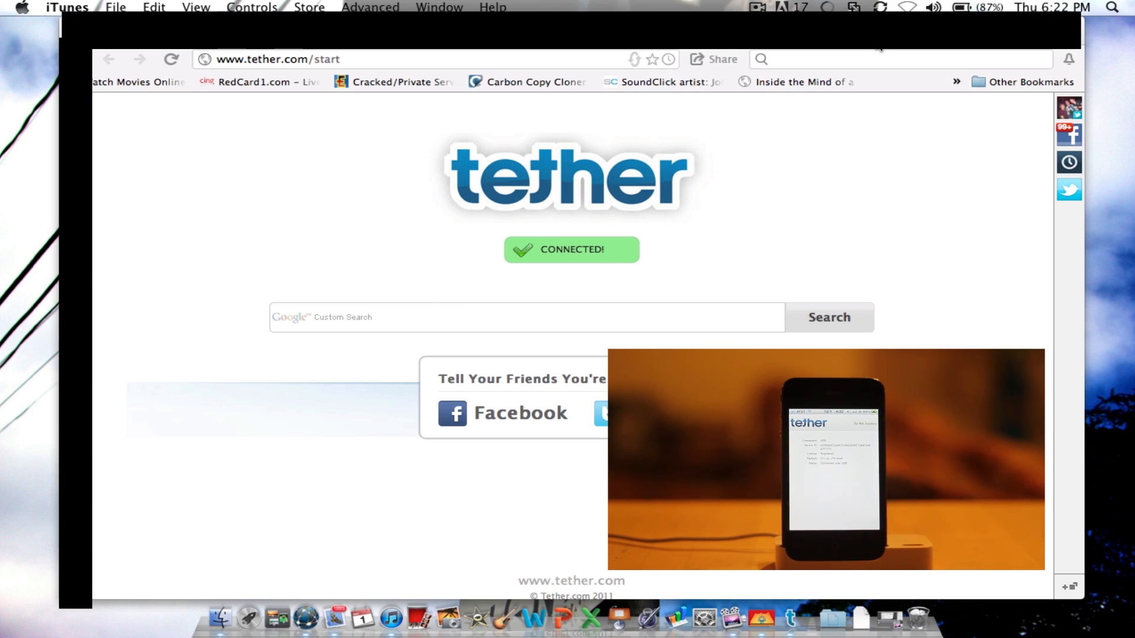
pyautogui.moveTo(584, 338)
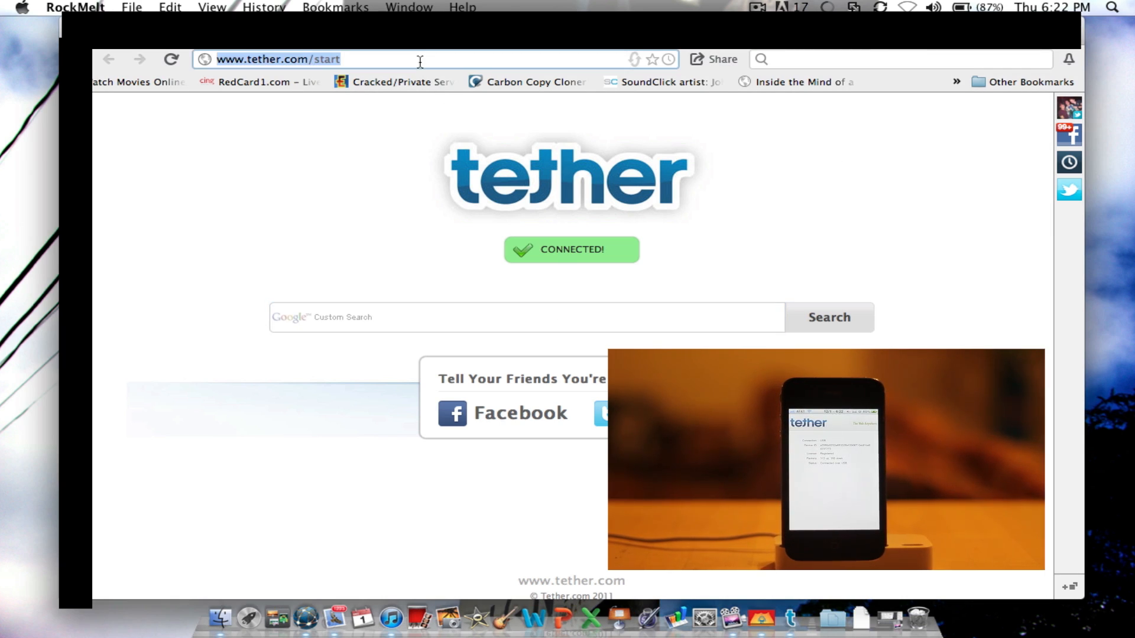
pyautogui.write('macrumors.com')
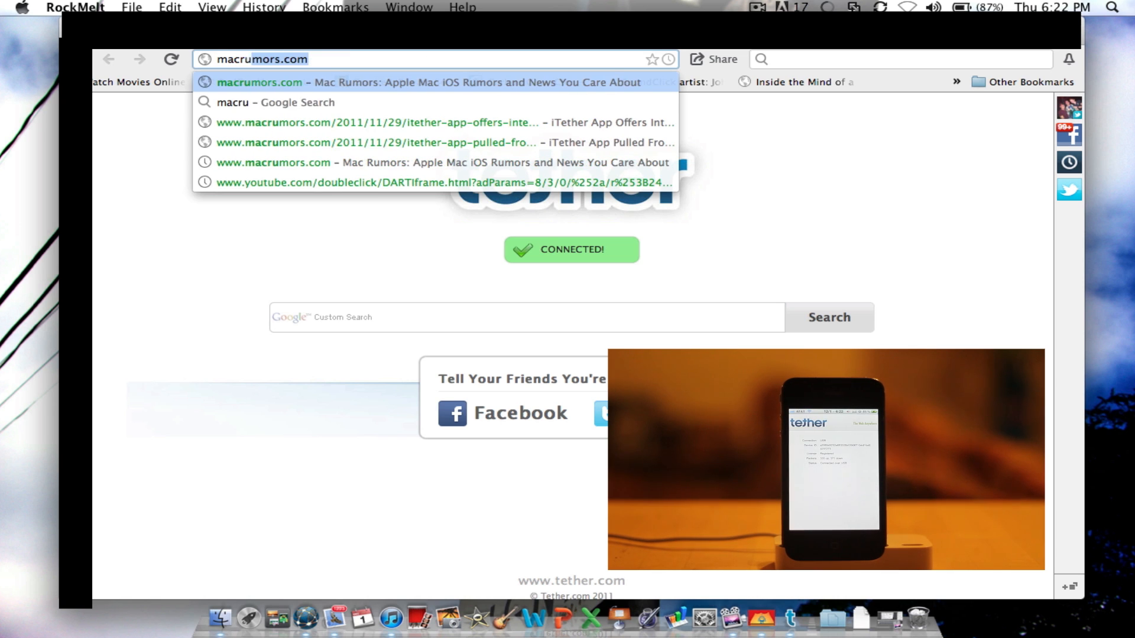